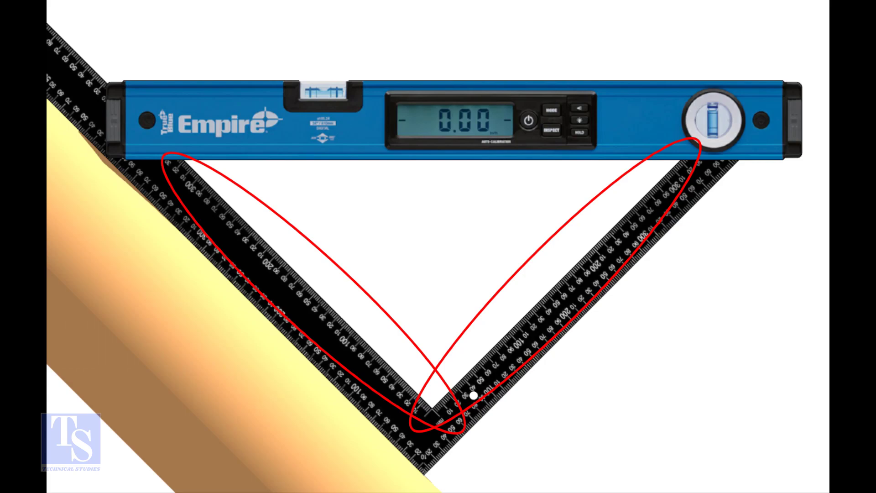
Evaluate 232 ÷ 400 to get 0.58 and bring up the trigonometry functions for tan⁻¹
left_click(722, 425)
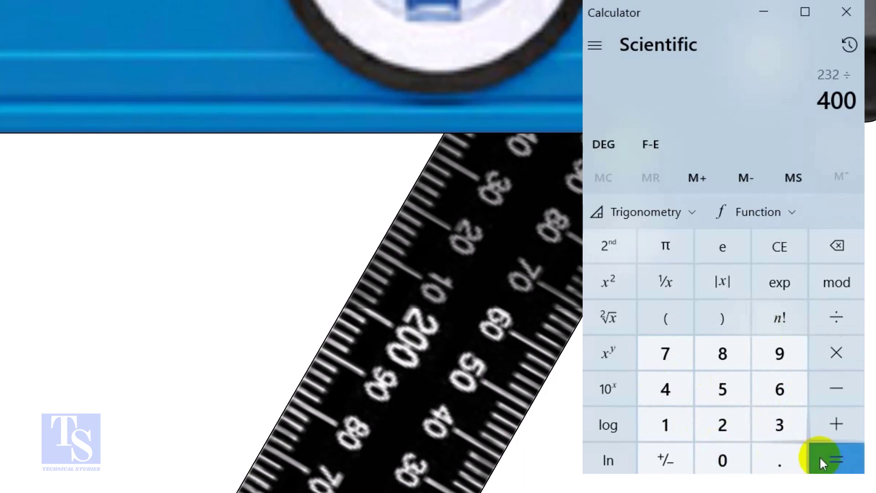
left_click(836, 460)
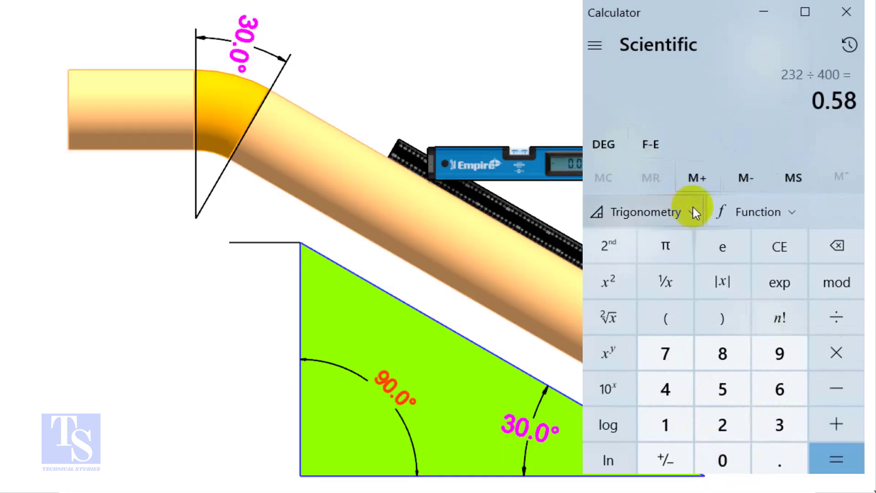
left_click(641, 212)
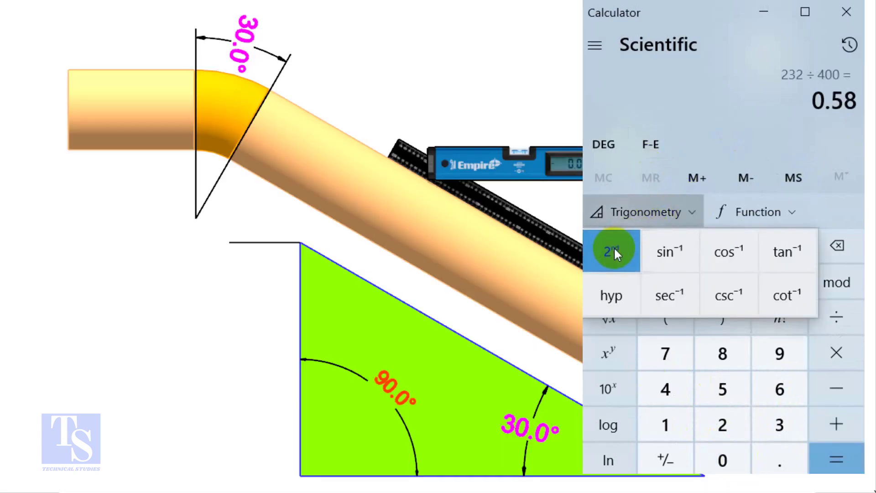